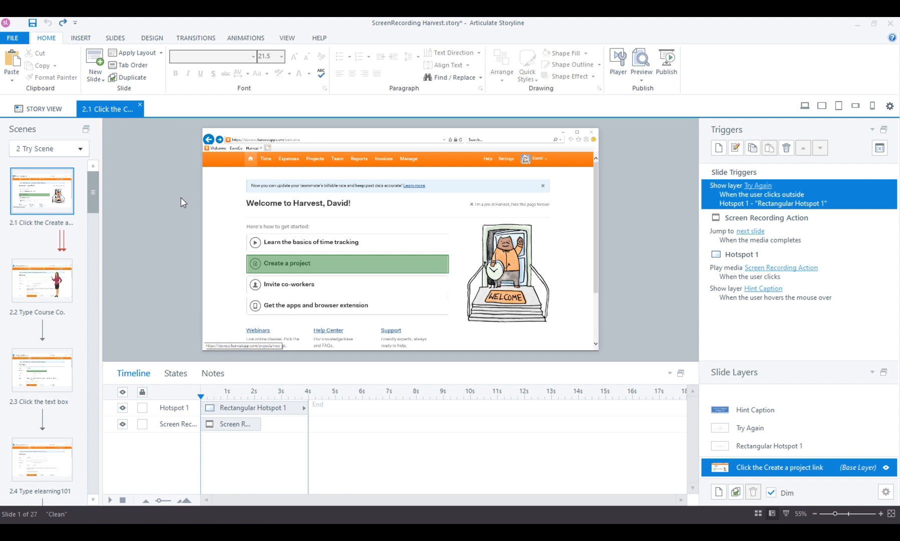
pyautogui.moveTo(255, 219)
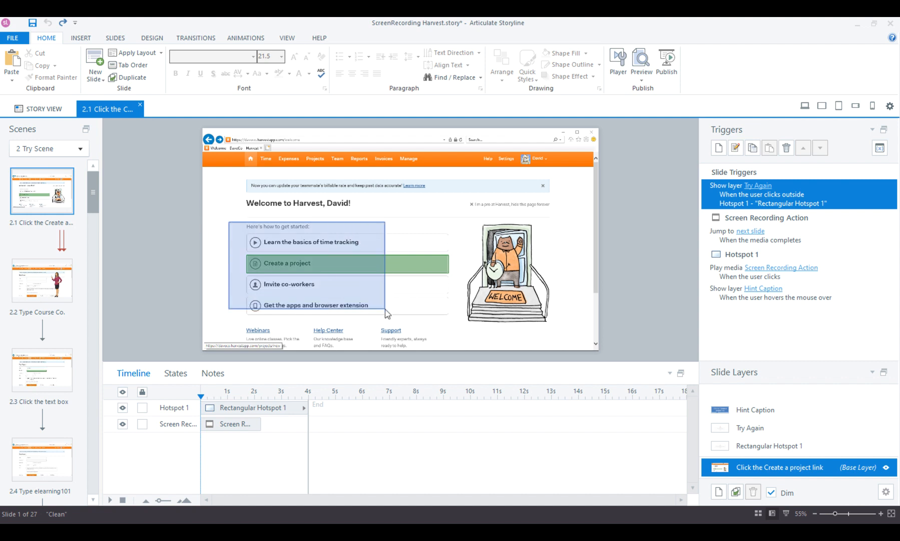
# Step: Select the Screen Recording object on the slide's timeline
pyautogui.click(178, 423)
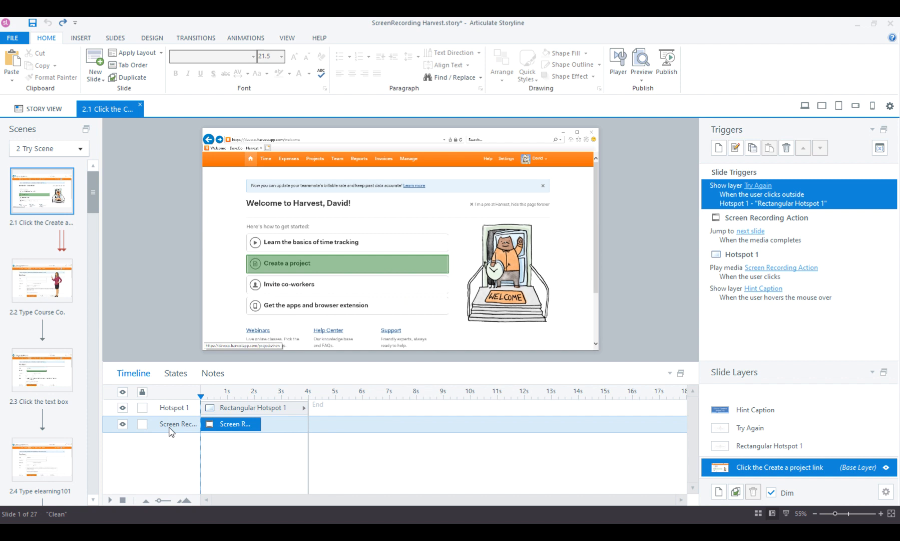
pyautogui.moveTo(402, 337)
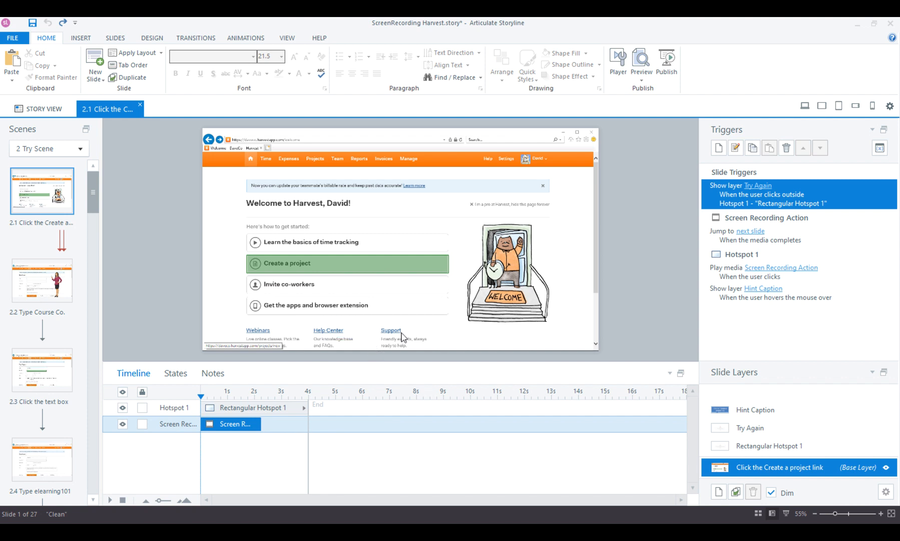
pyautogui.moveTo(430, 293)
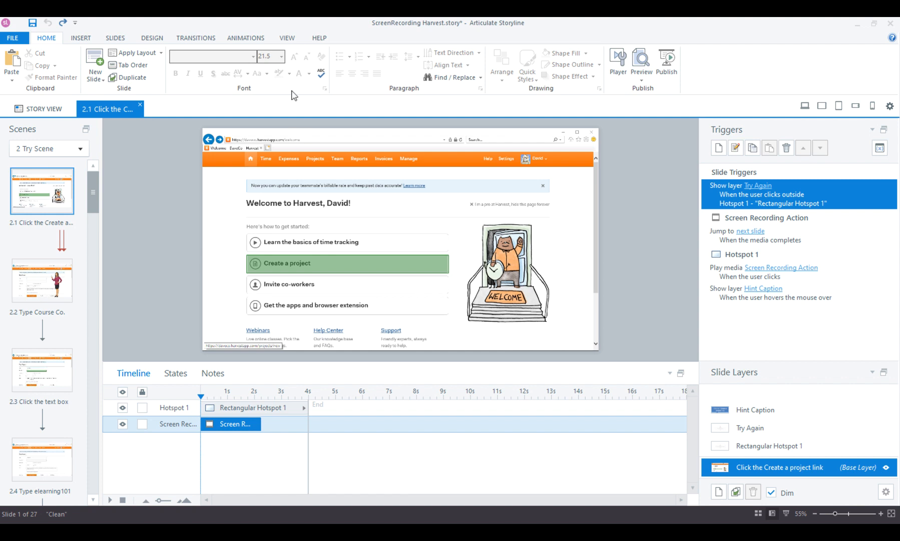
# Step: Show the Media Library from View and select the background screenshot Image 1.jpg
pyautogui.click(286, 38)
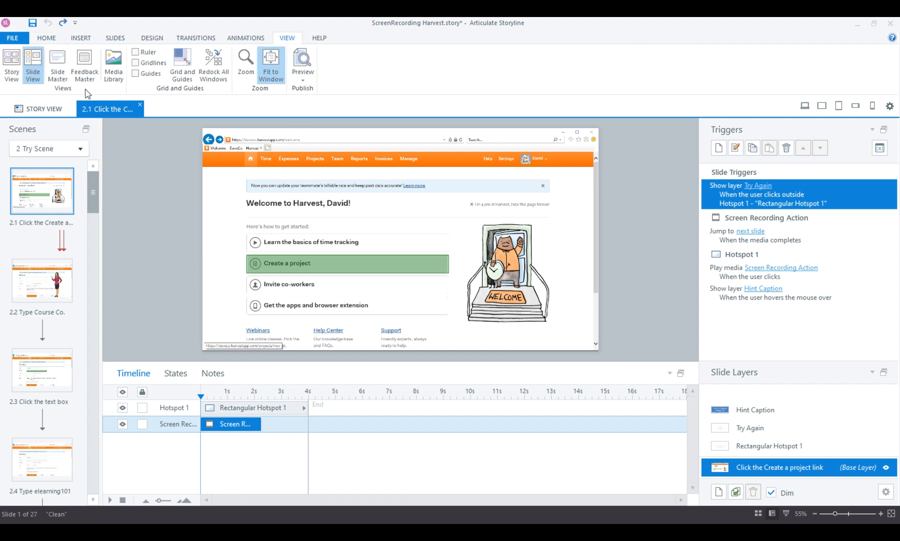
pyautogui.click(113, 65)
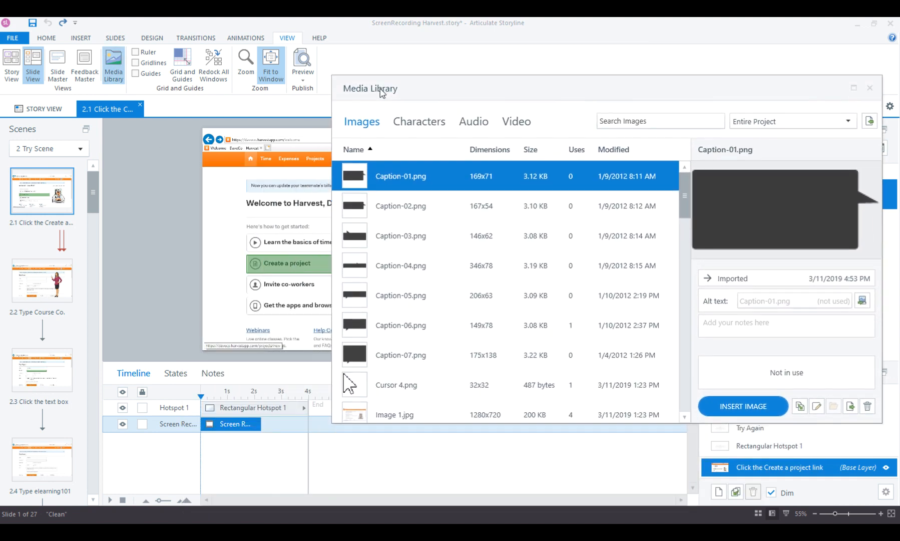
pyautogui.scroll(-3)
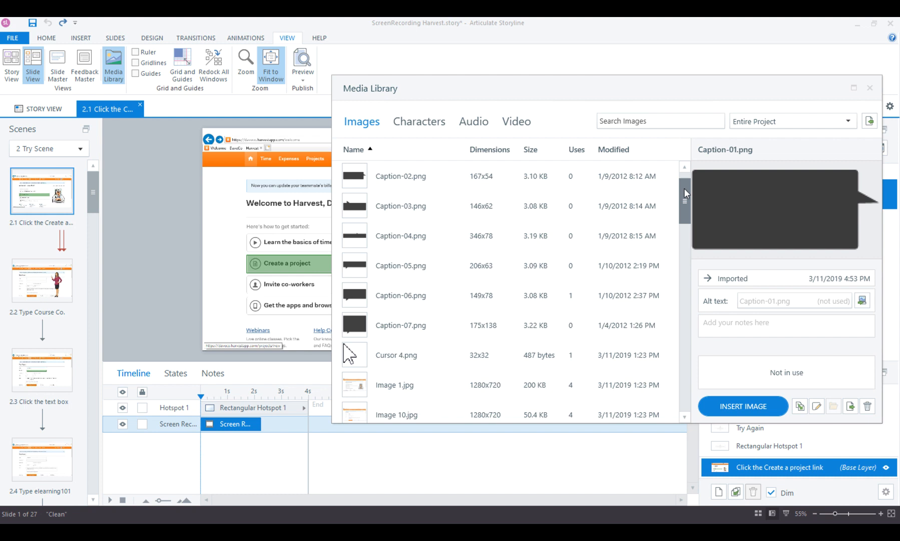
pyautogui.scroll(-3)
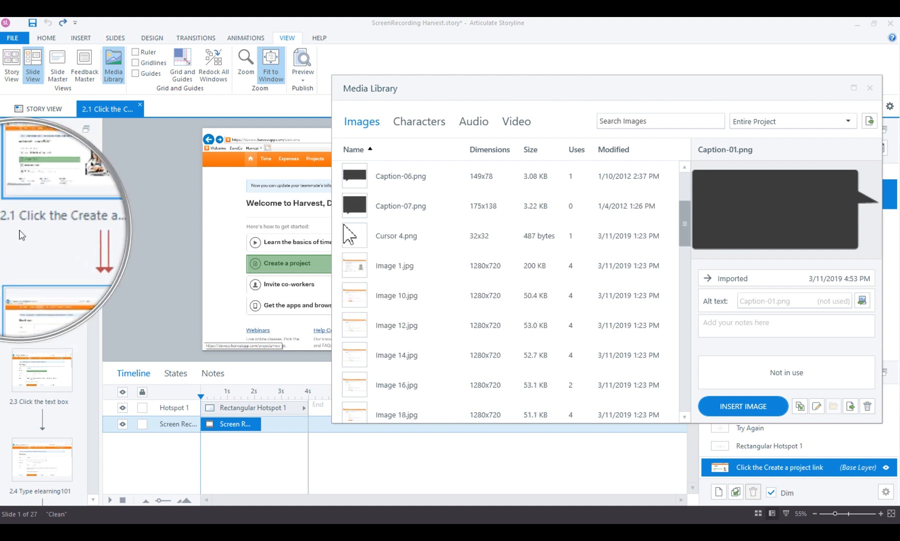
pyautogui.click(395, 266)
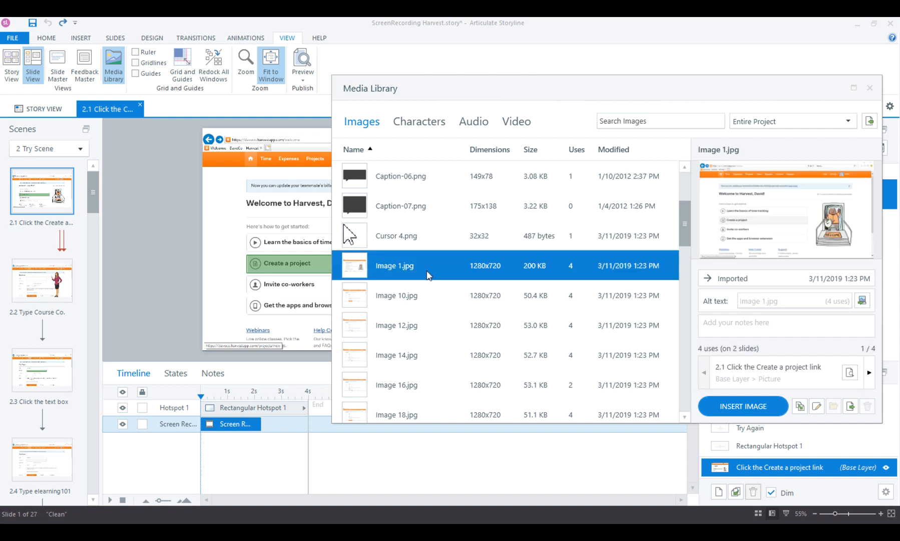
pyautogui.moveTo(393, 273)
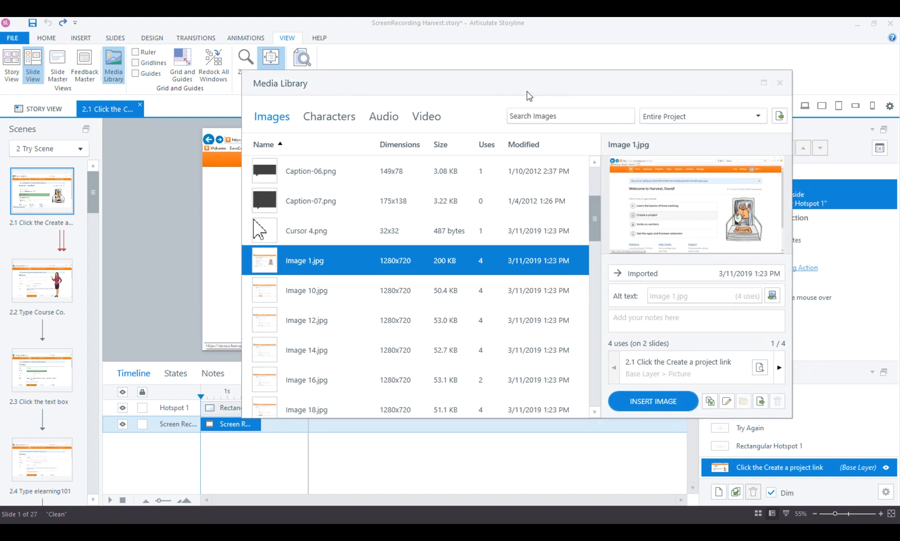
pyautogui.moveTo(612, 285)
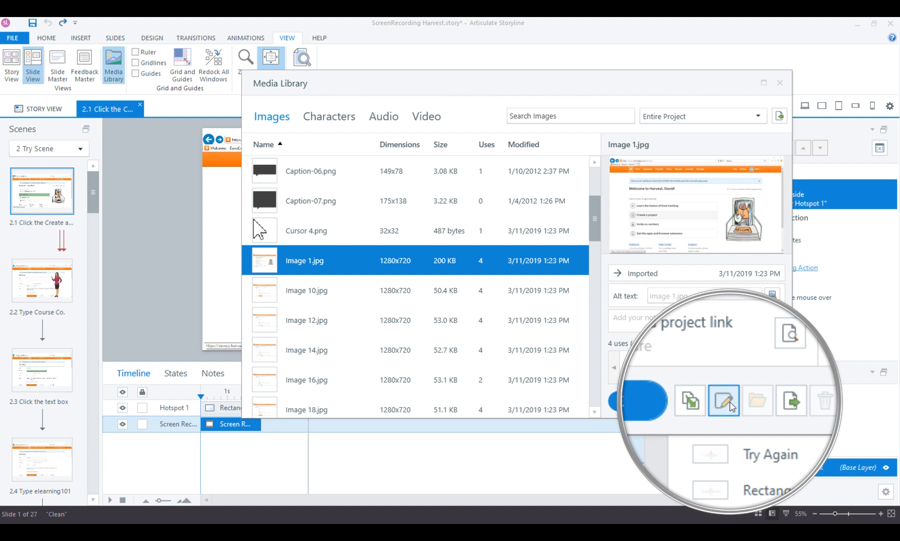
# Step: Send Image 1.jpg to Snagit Editor via Edit With
pyautogui.click(730, 400)
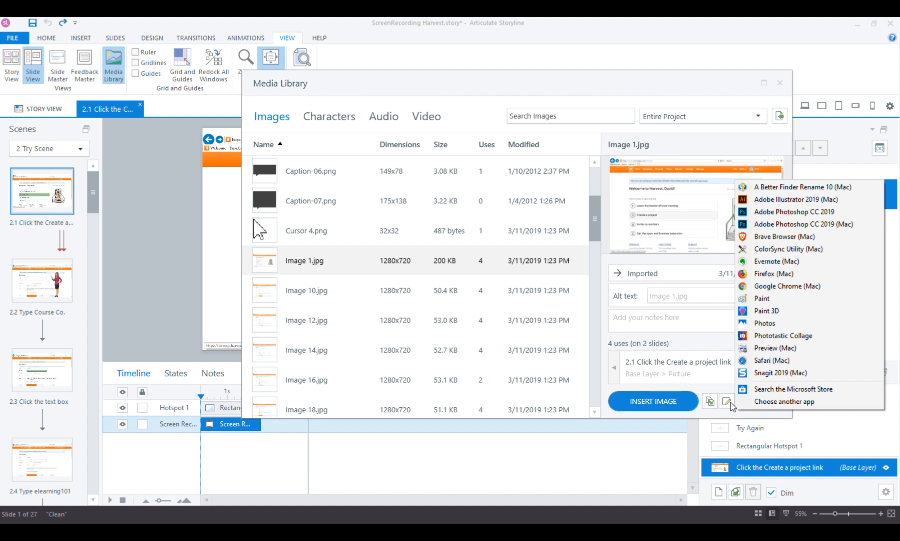
pyautogui.moveTo(766, 377)
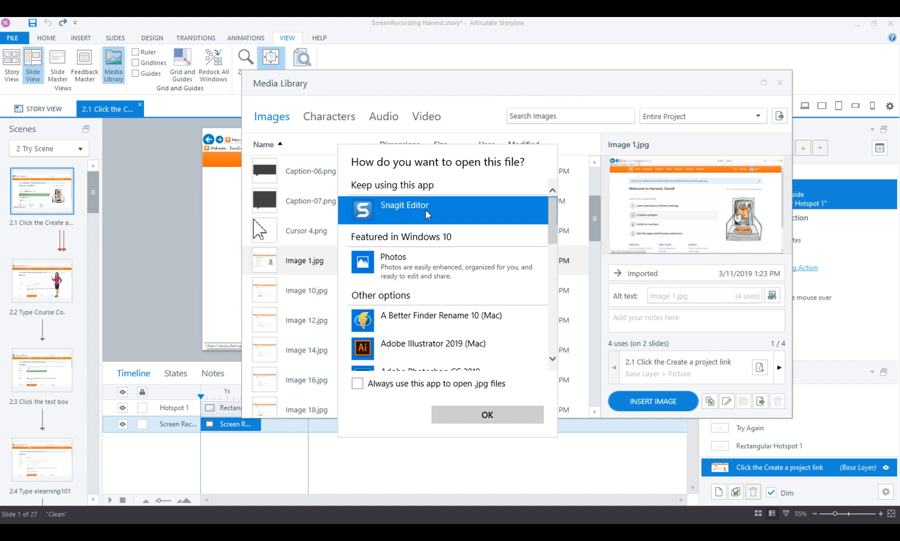
pyautogui.click(486, 414)
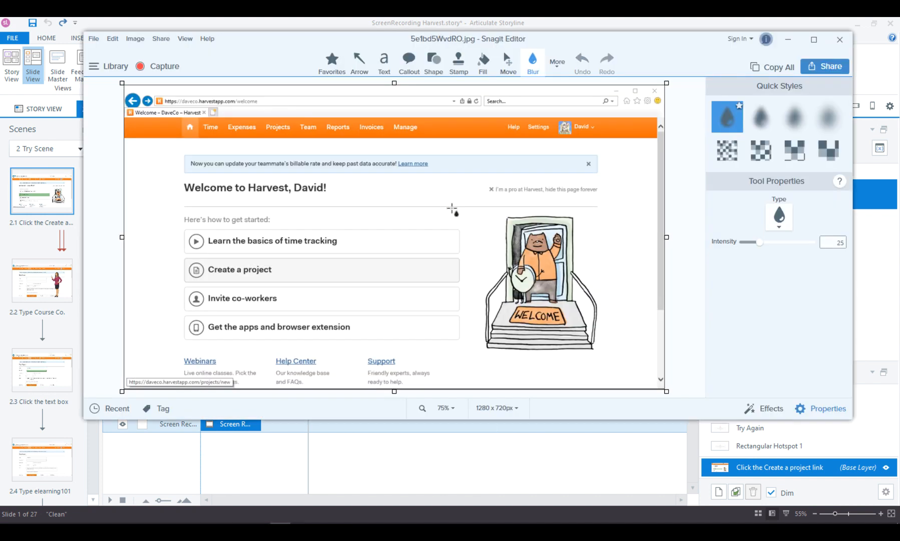
pyautogui.moveTo(467, 238)
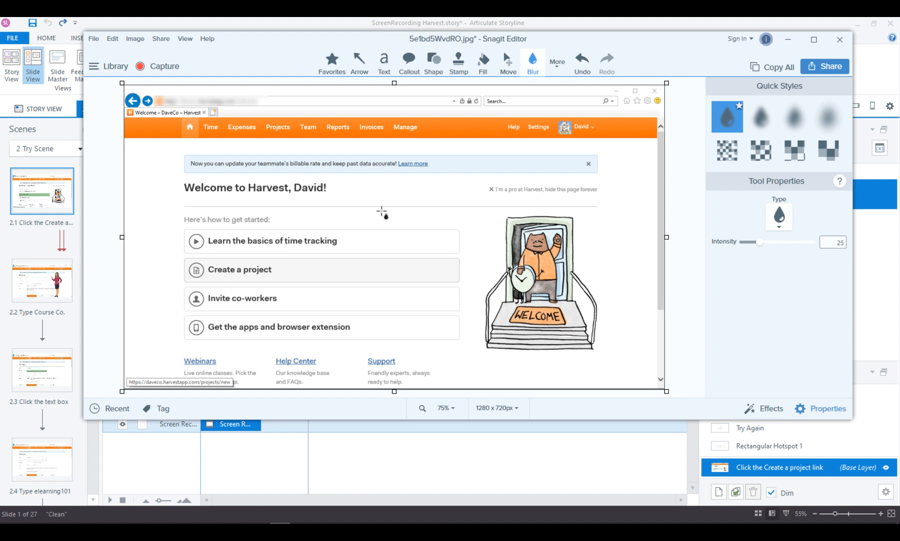
pyautogui.moveTo(381, 234)
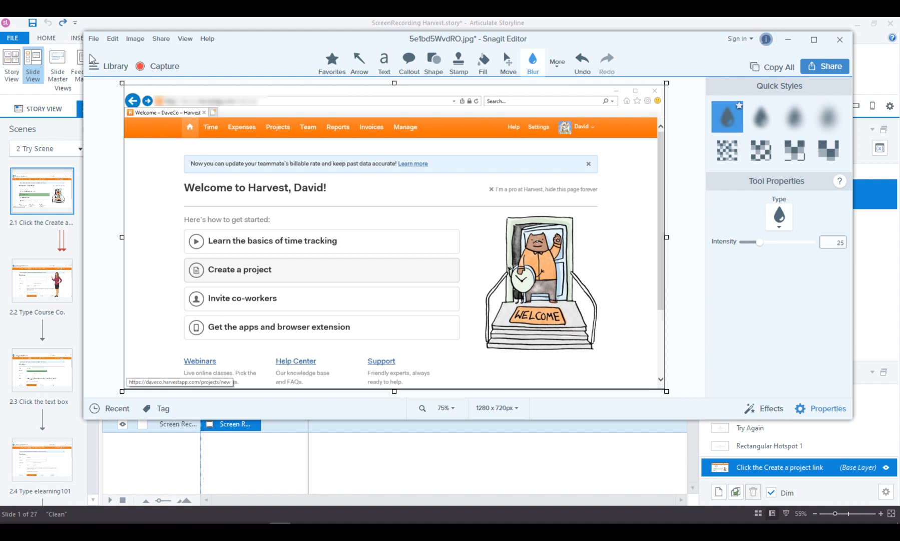
# Step: Save the screenshot in Snagit after blurring the address-bar URL
pyautogui.click(93, 38)
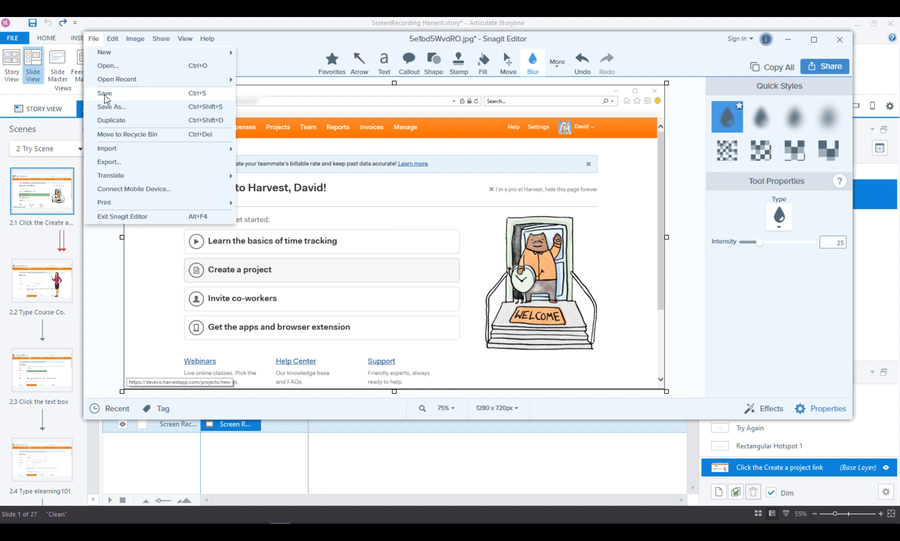
pyautogui.click(245, 85)
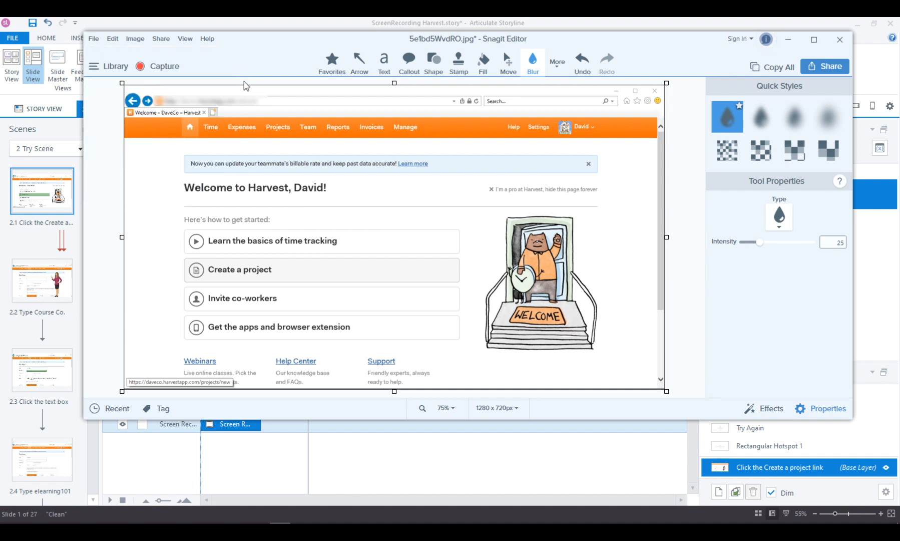
pyautogui.moveTo(303, 471)
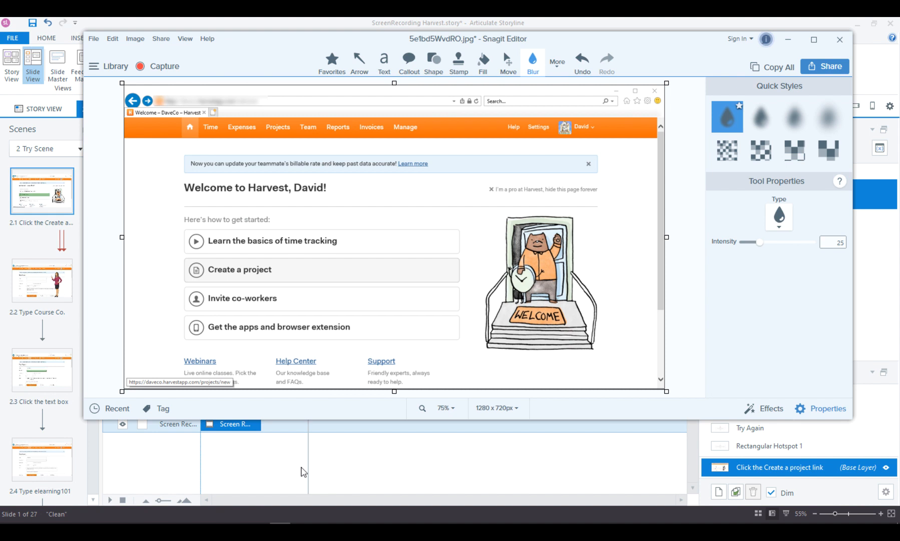
# Step: Return to Storyline, close the Media Library and start a preview of the updated slide
pyautogui.click(113, 60)
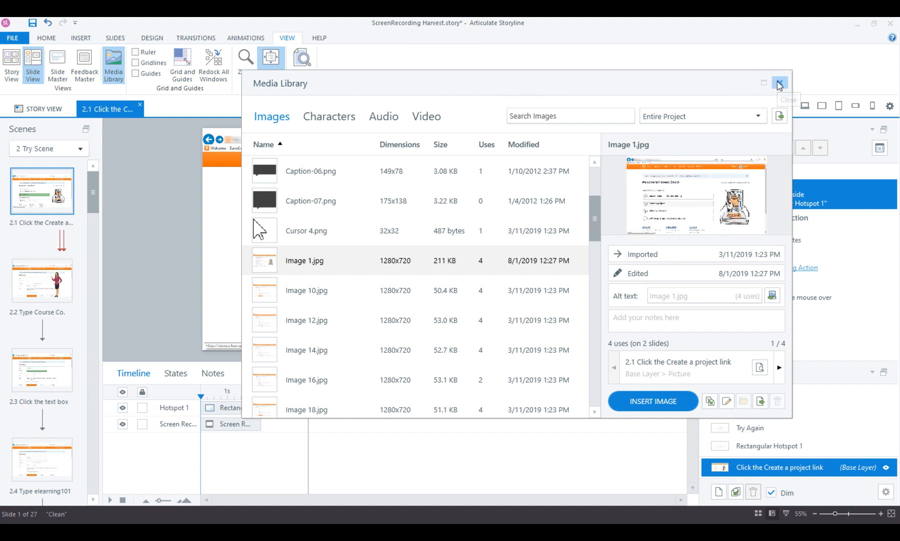
pyautogui.click(780, 83)
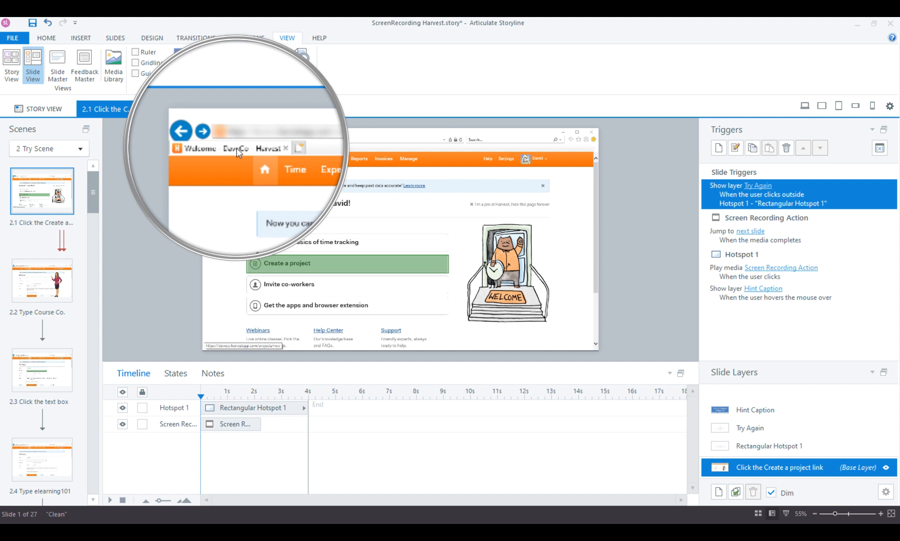
pyautogui.click(270, 66)
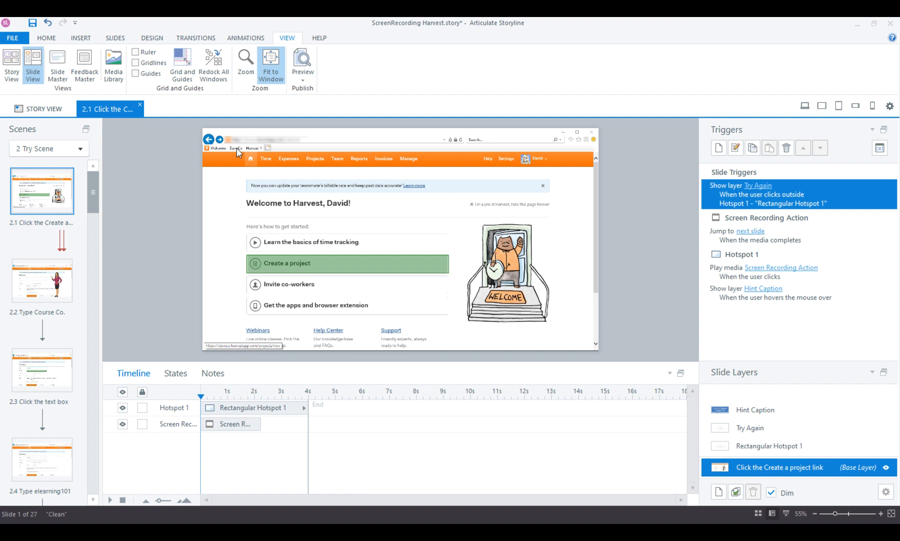
pyautogui.click(302, 65)
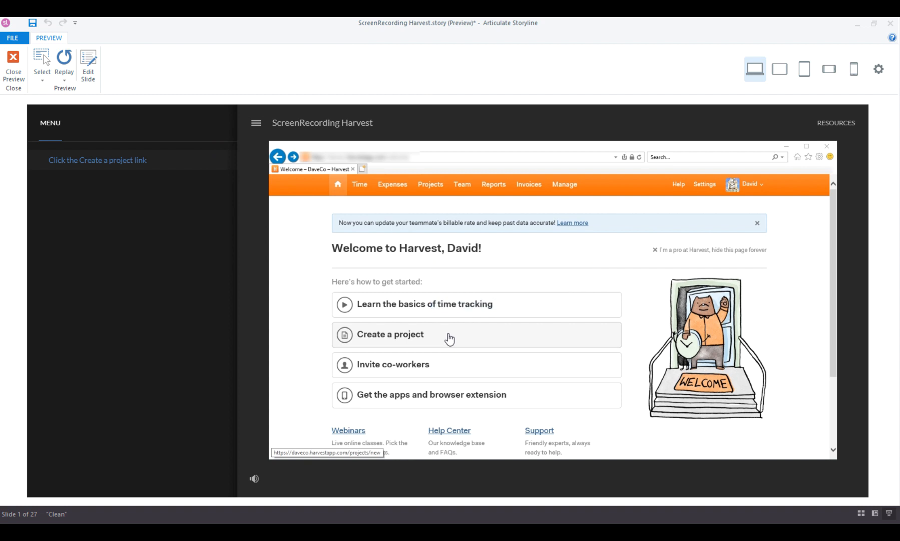
pyautogui.moveTo(399, 340)
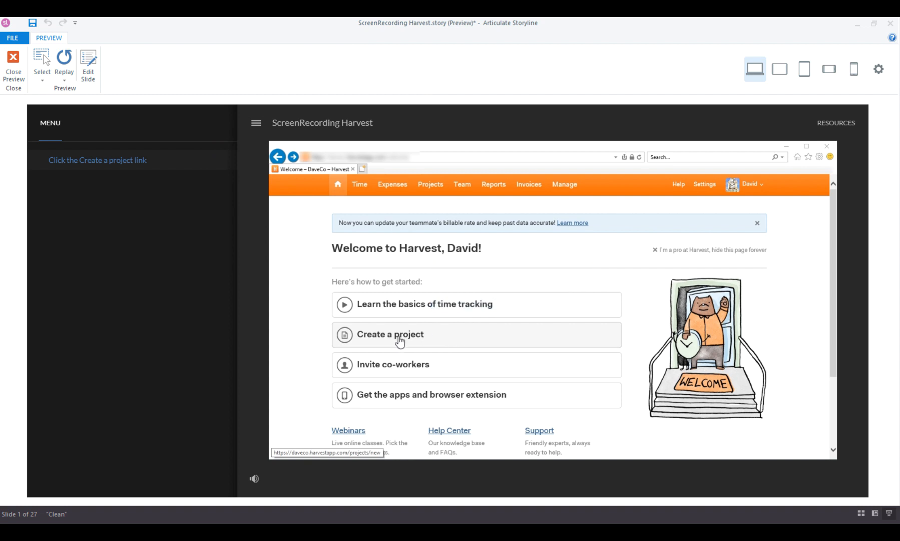
pyautogui.moveTo(412, 339)
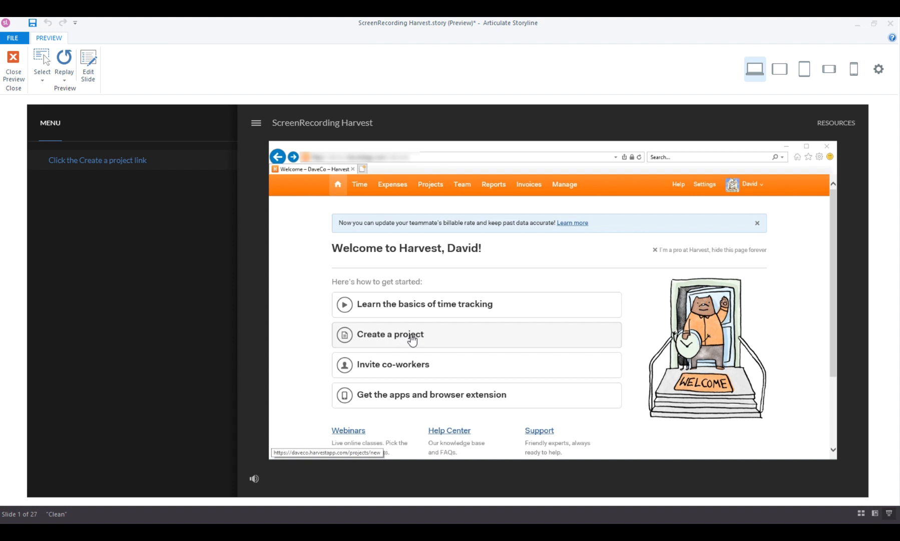
# Step: Try the Create a project link in preview, dismiss the Link message and close the preview
pyautogui.click(389, 334)
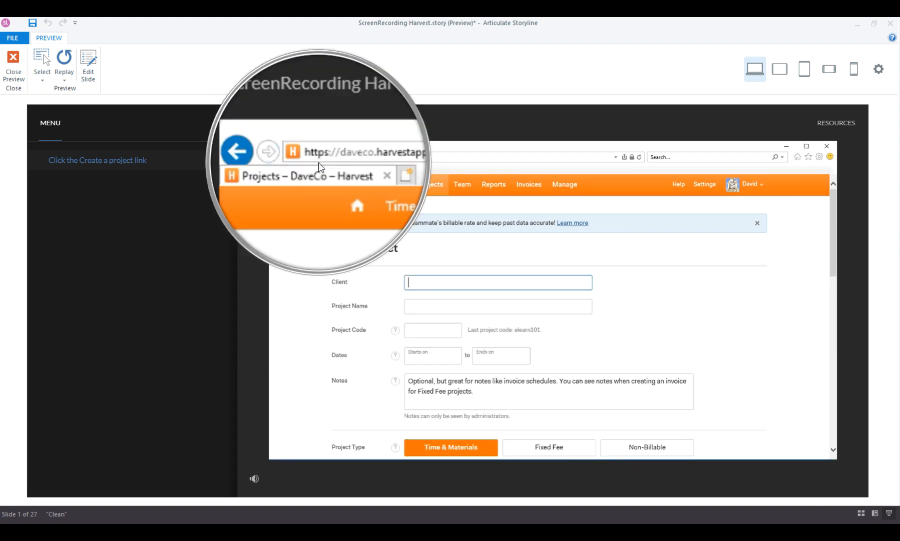
pyautogui.click(98, 160)
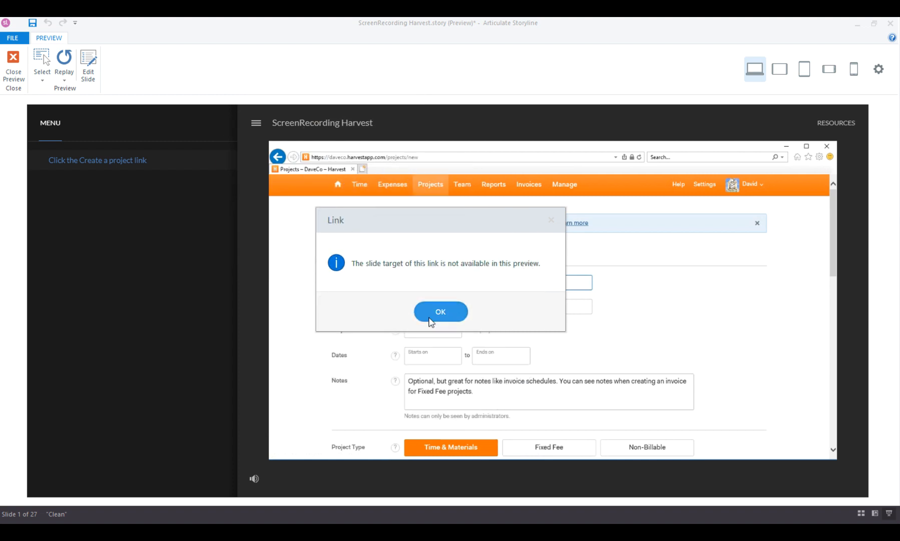
pyautogui.click(440, 311)
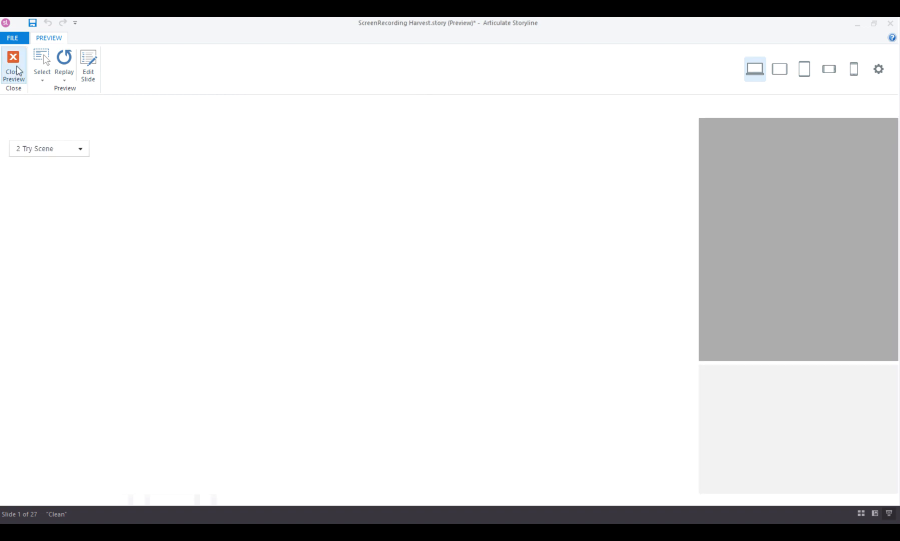
pyautogui.click(13, 63)
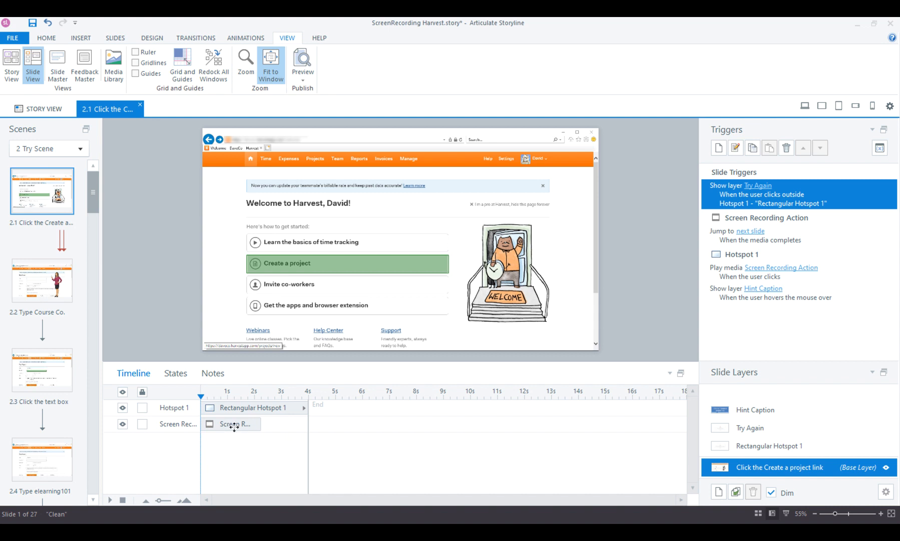
pyautogui.click(233, 424)
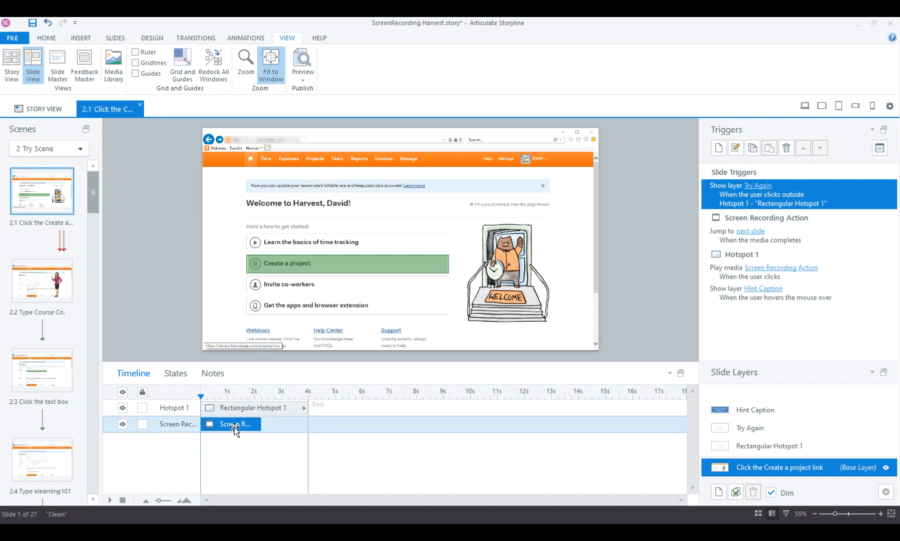
pyautogui.moveTo(217, 430)
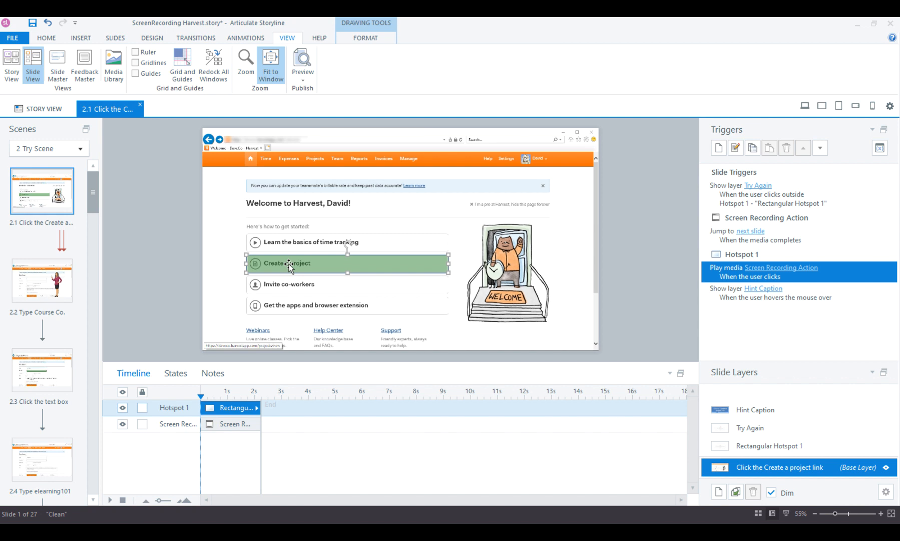
pyautogui.moveTo(218, 427)
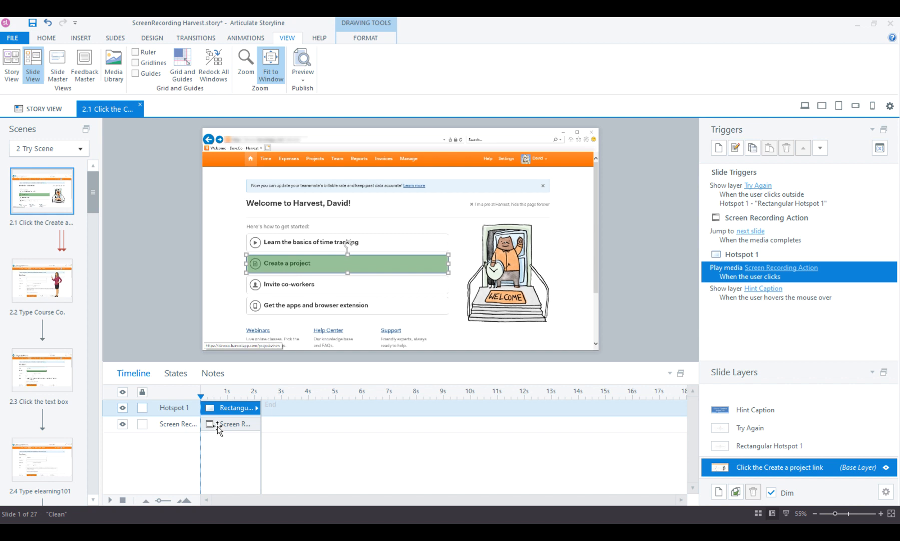
# Step: Delete the Screen Recording and open Hotspot 1's unassigned play-media trigger for editing
pyautogui.click(232, 423)
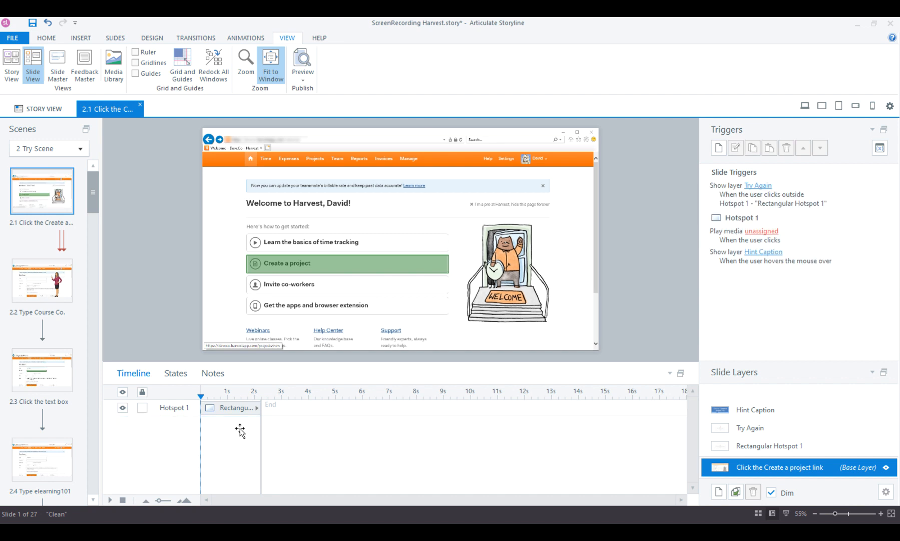
pyautogui.click(347, 264)
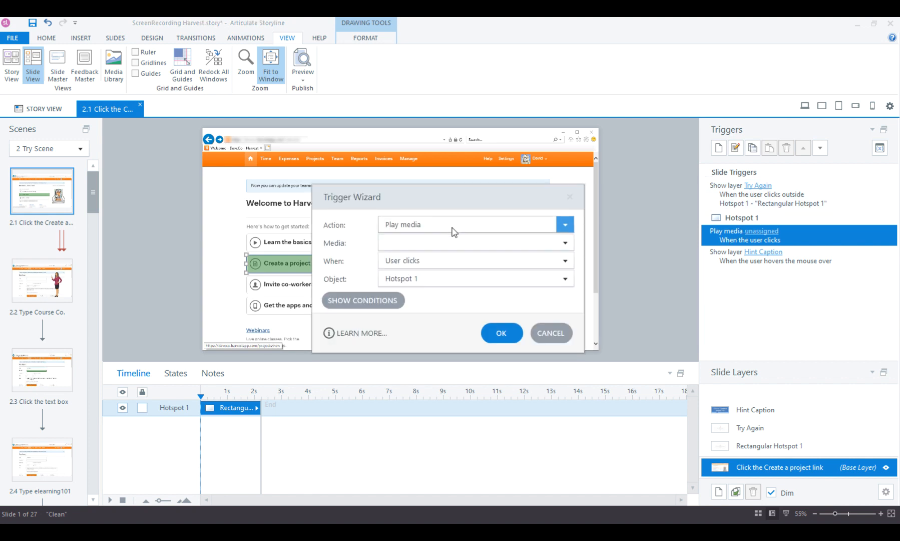
# Step: Set Hotspot 1's click trigger to Jump to slide, targeting the next slide, and confirm
pyautogui.click(564, 224)
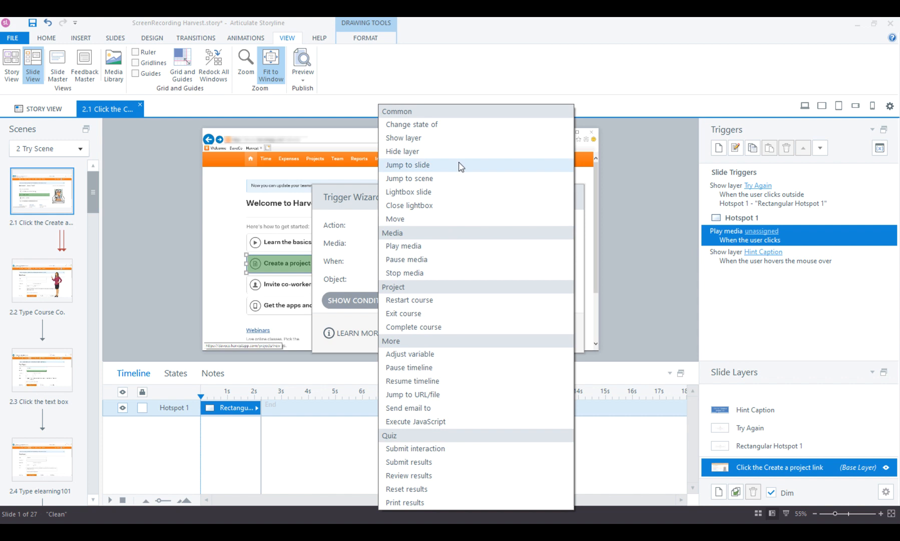
pyautogui.click(407, 165)
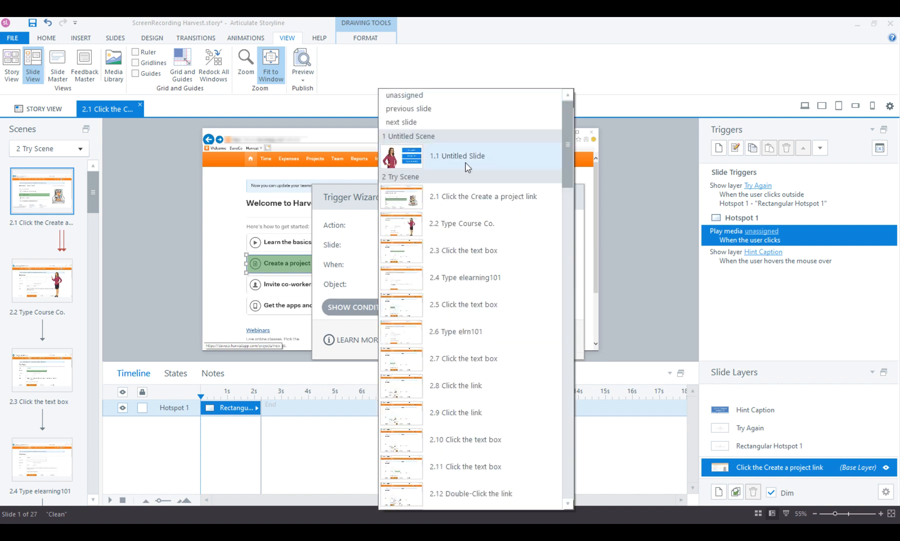
pyautogui.click(402, 122)
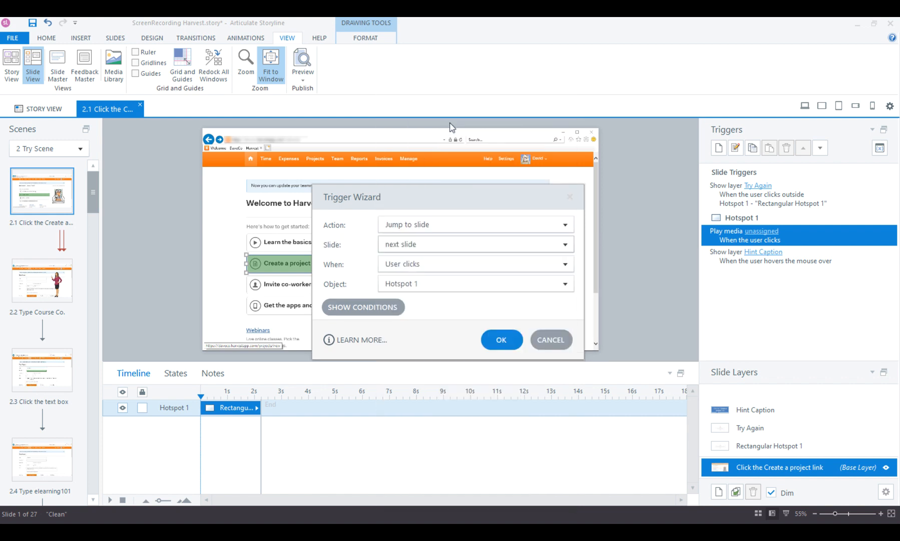
pyautogui.click(499, 340)
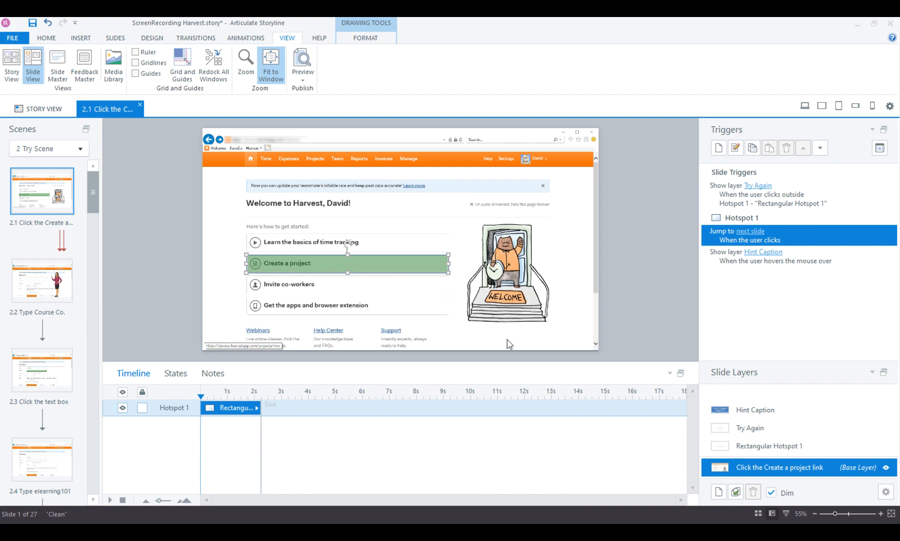
pyautogui.moveTo(415, 264)
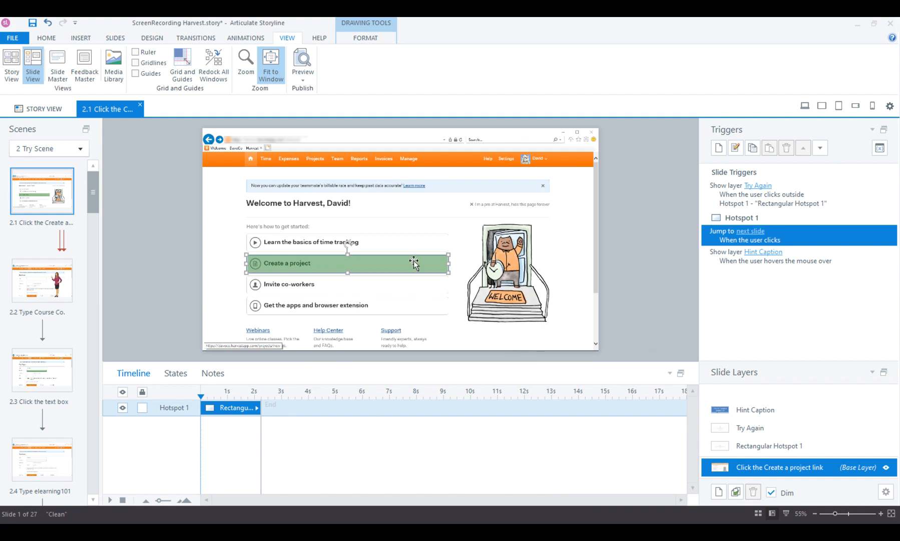
pyautogui.moveTo(589, 272)
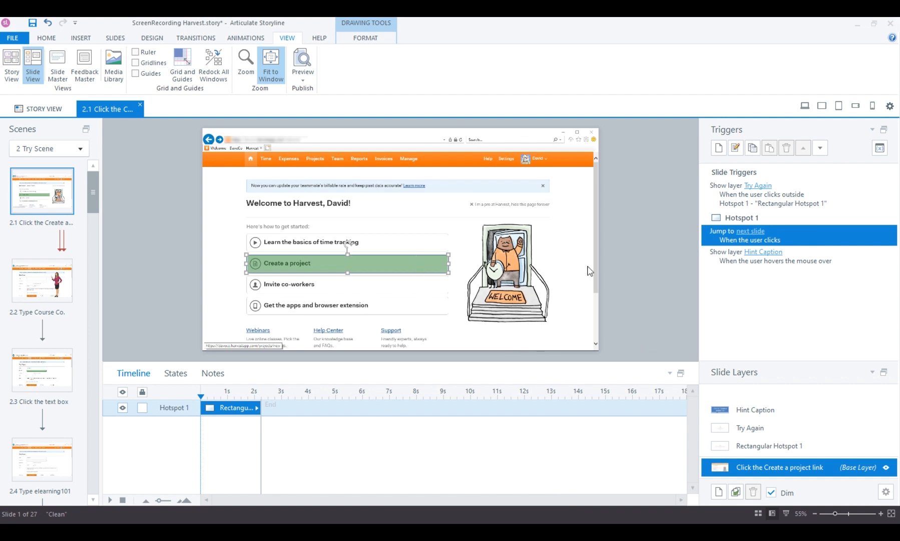
pyautogui.moveTo(686, 242)
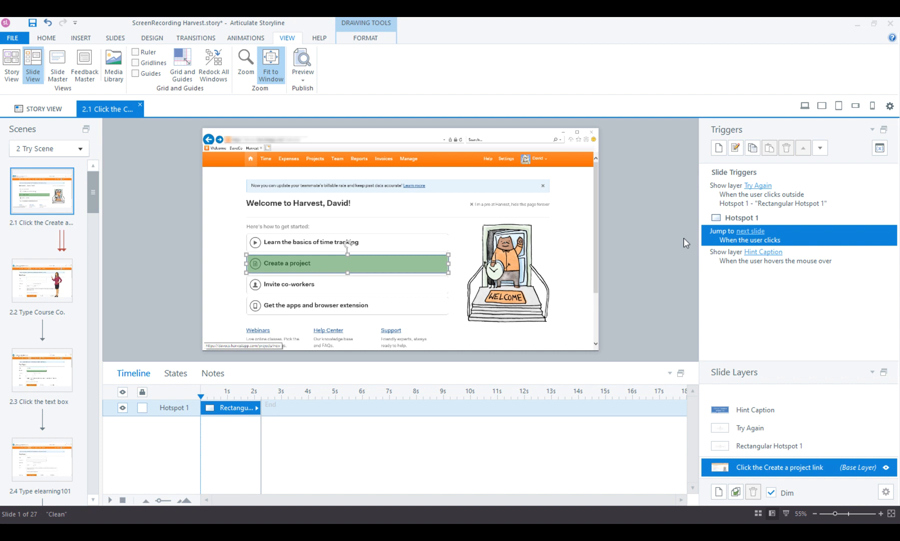
pyautogui.moveTo(704, 246)
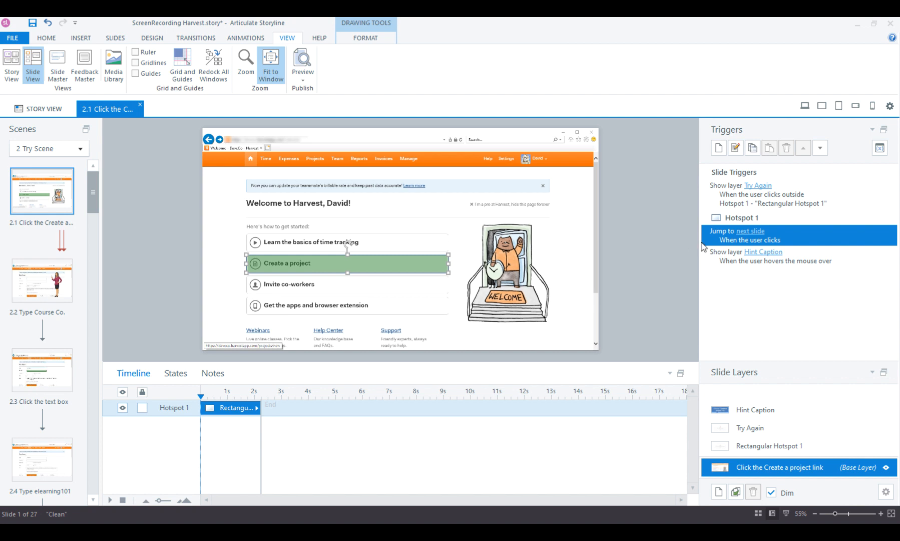
# Step: Preview this slide, retry after feedback, and click Create a project to reach the next slide
pyautogui.click(303, 63)
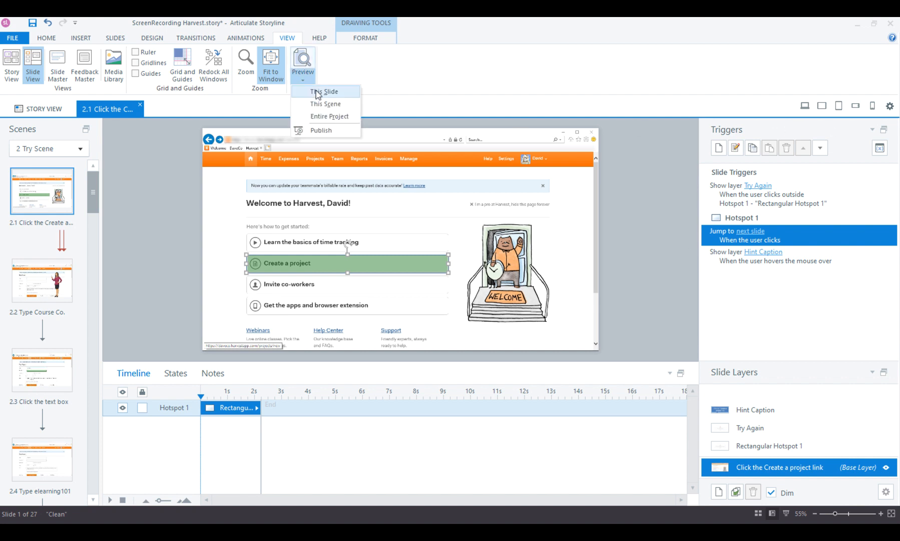
pyautogui.click(327, 91)
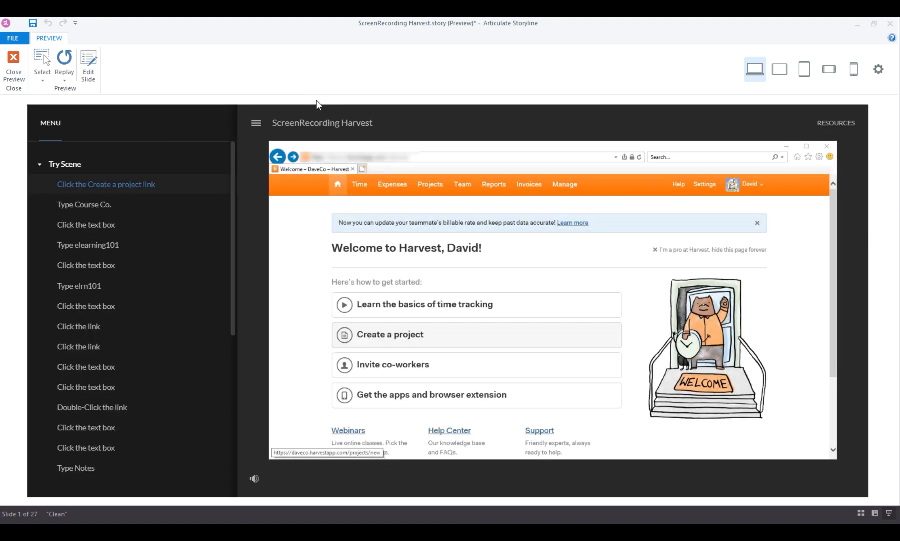
pyautogui.moveTo(221, 288)
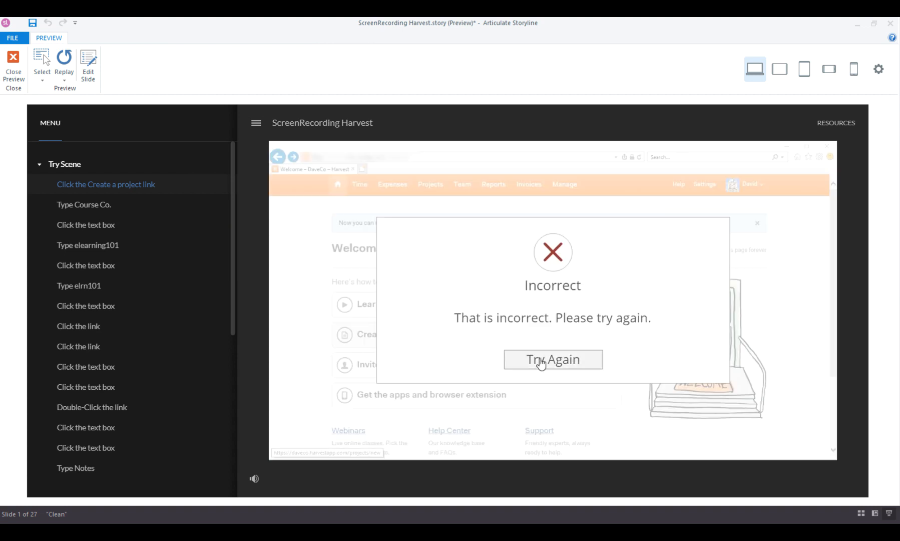
pyautogui.click(553, 358)
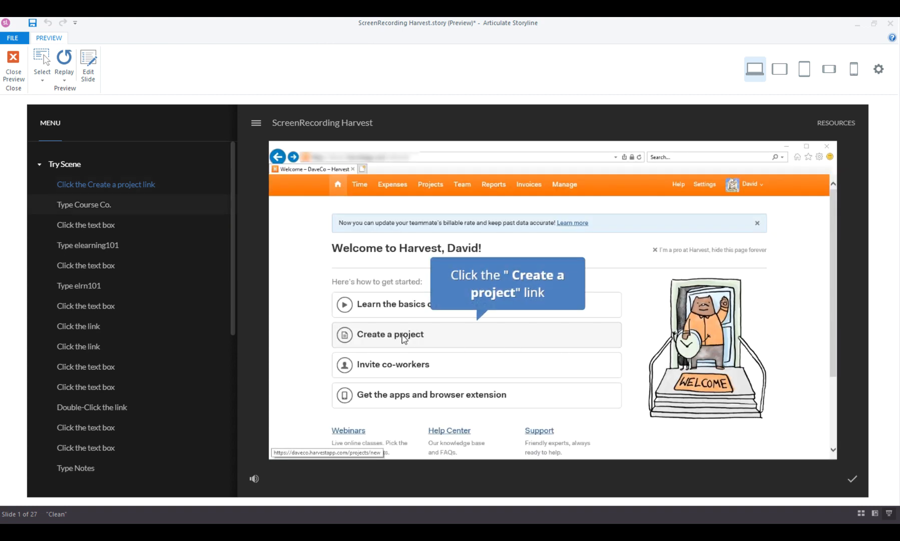
pyautogui.click(390, 335)
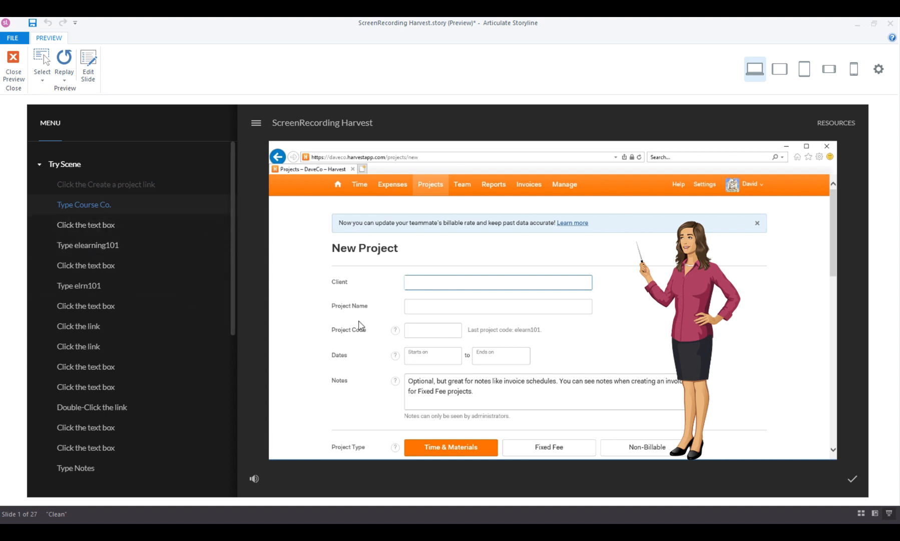
pyautogui.moveTo(323, 159)
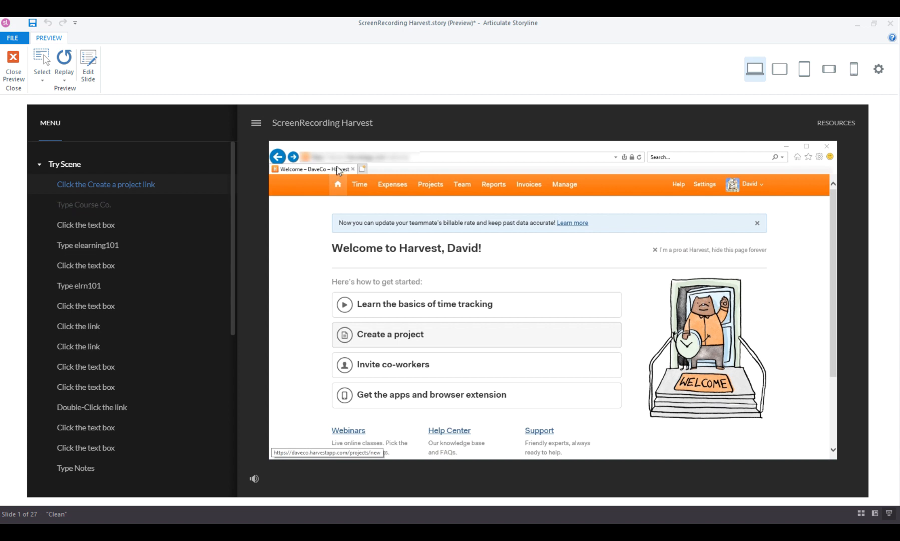
pyautogui.moveTo(427, 172)
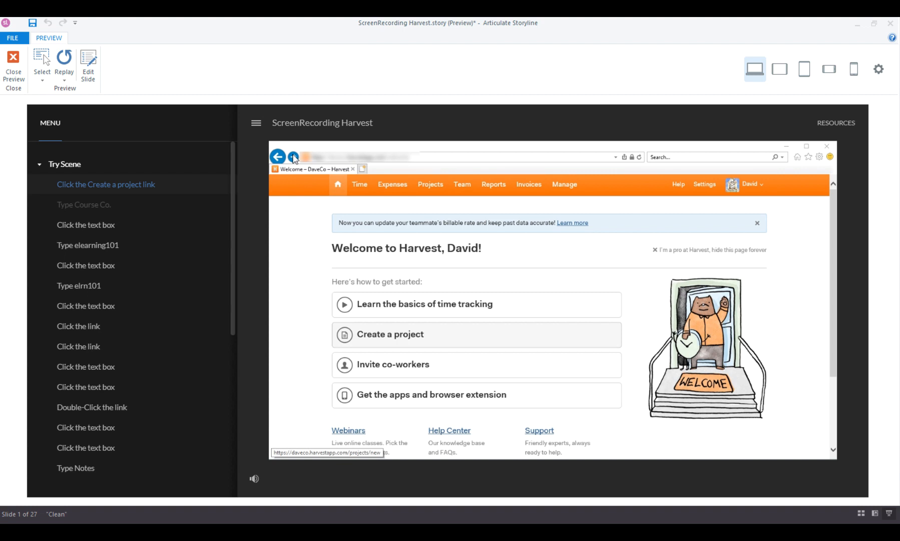
pyautogui.moveTo(416, 172)
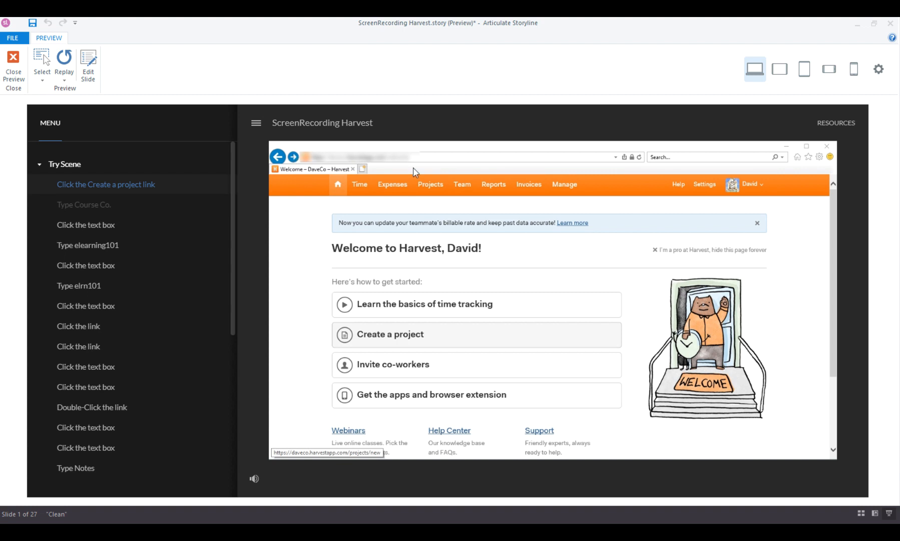